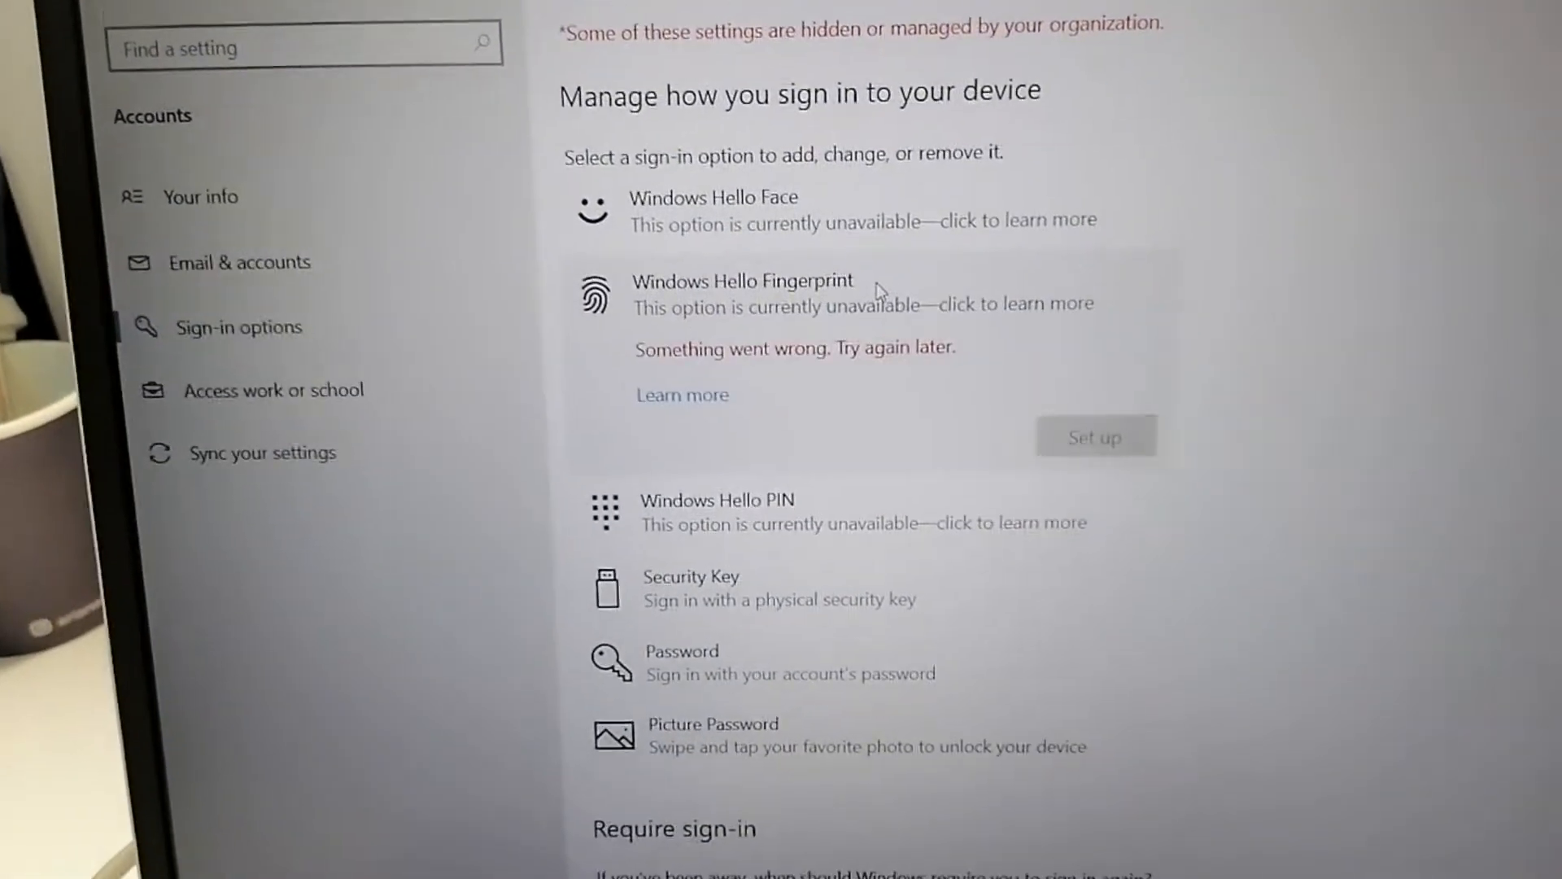
Expand the Windows Hello Fingerprint sign-in option in Settings to check that setup is unavailable
{"action": "scroll", "scroll_direction": "down", "scroll_amount": 3}
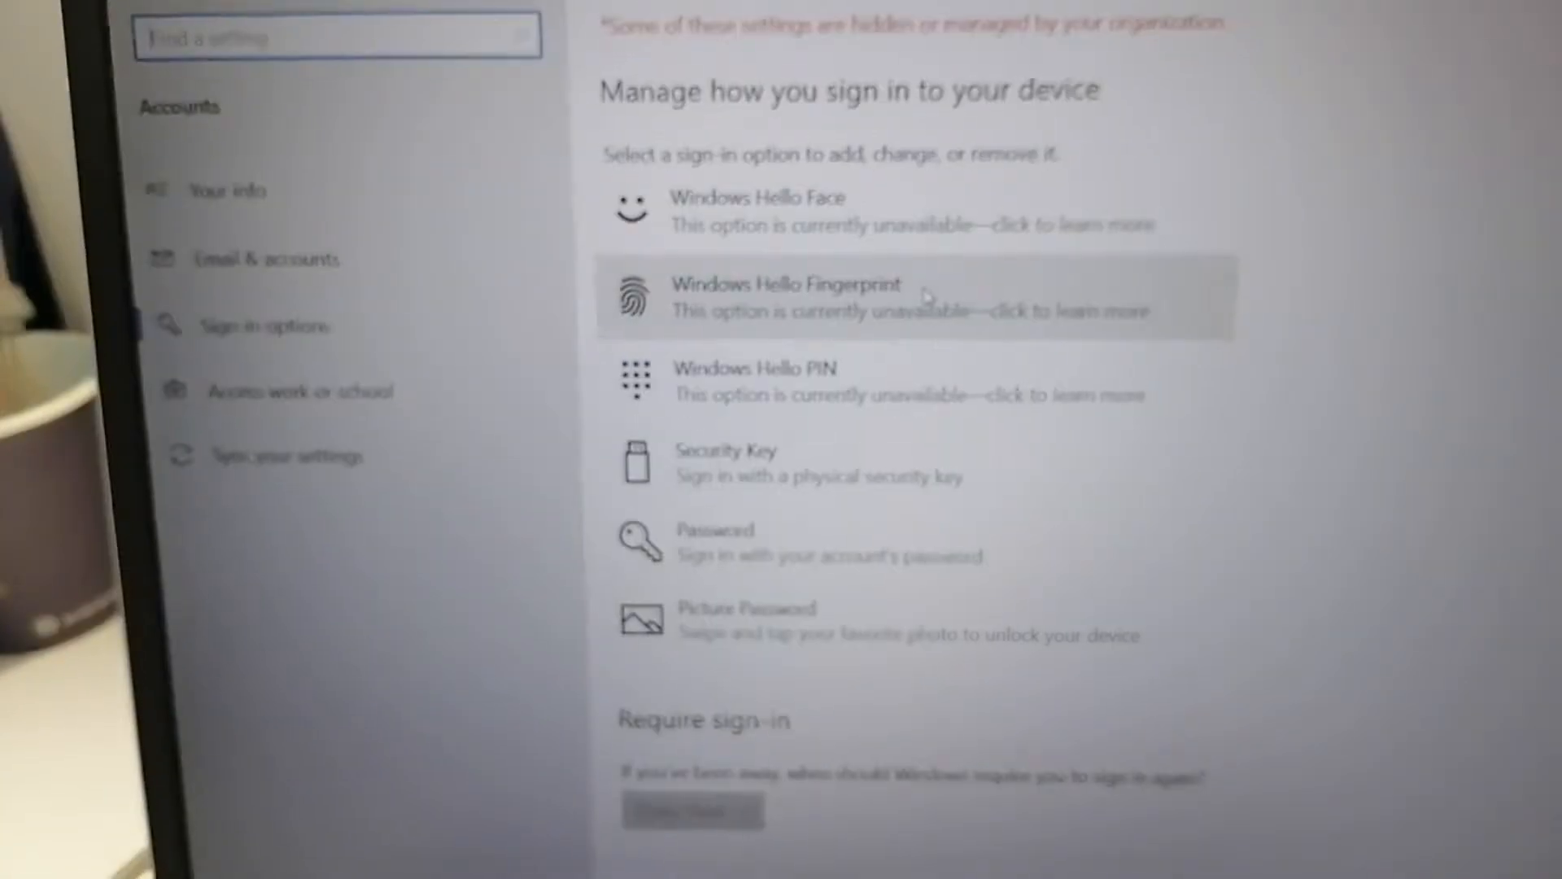
{"action": "left_click", "coordinate": [878, 295]}
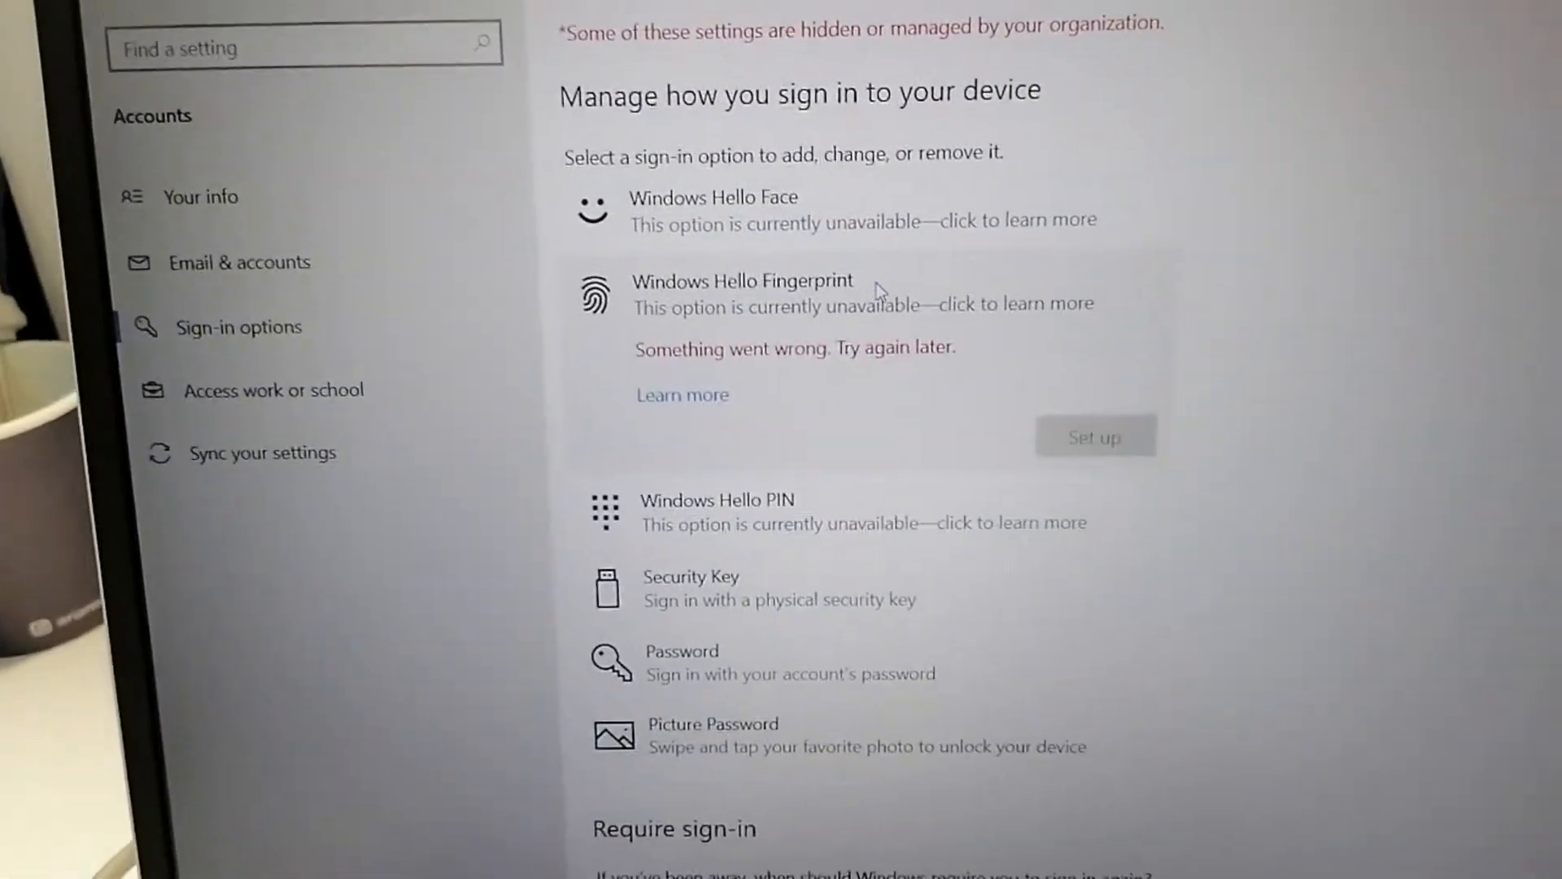
{"action": "scroll", "scroll_direction": "down", "scroll_amount": 3}
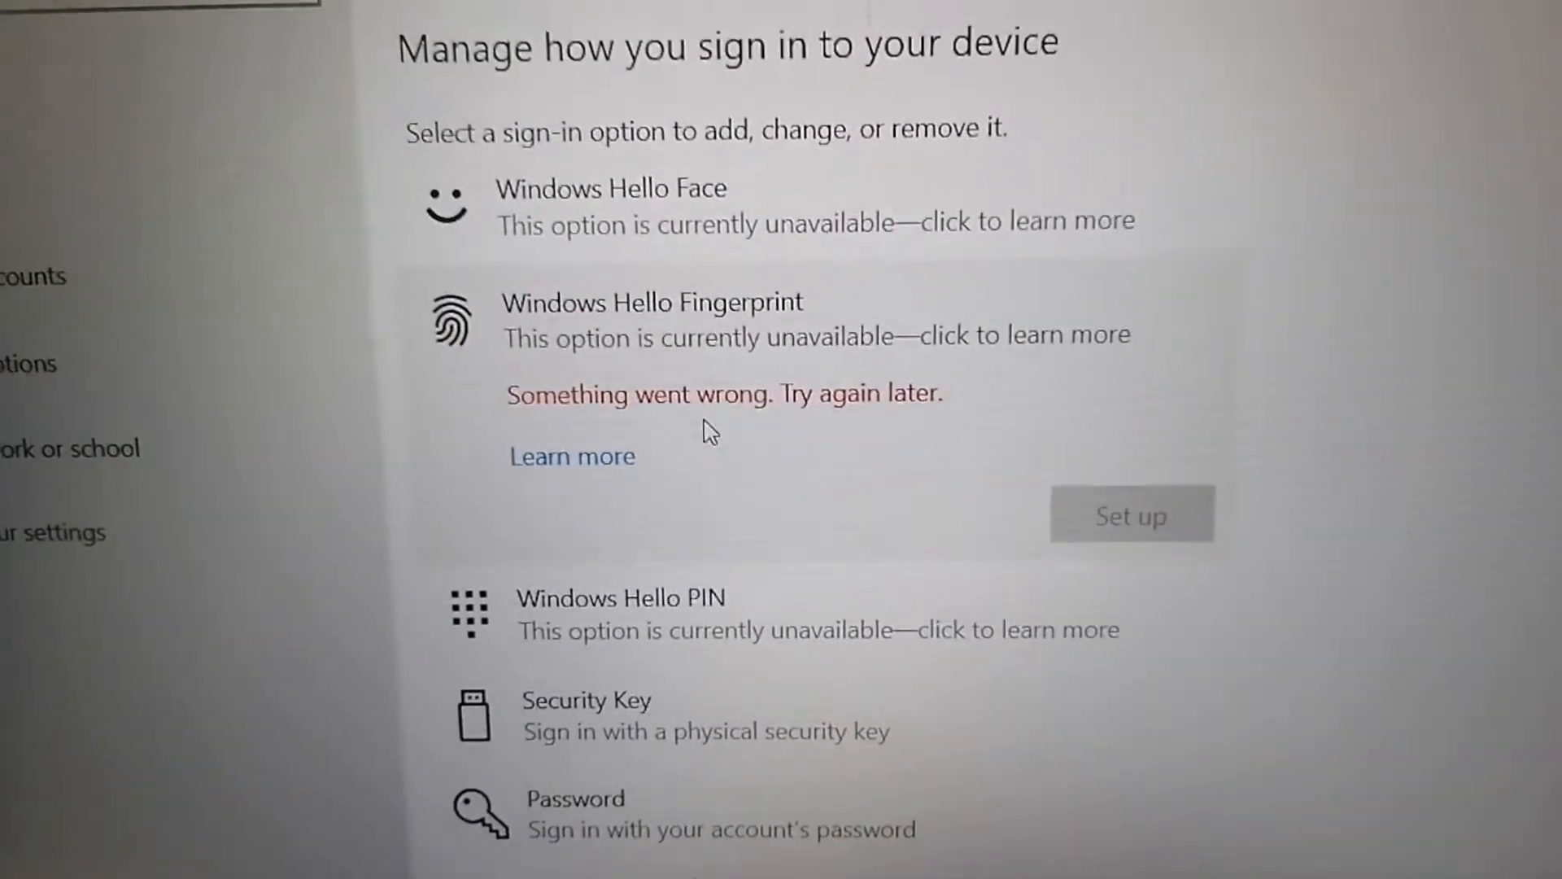
{"action": "scroll", "scroll_direction": "down", "scroll_amount": 3}
{"action": "type", "text": "reg"}
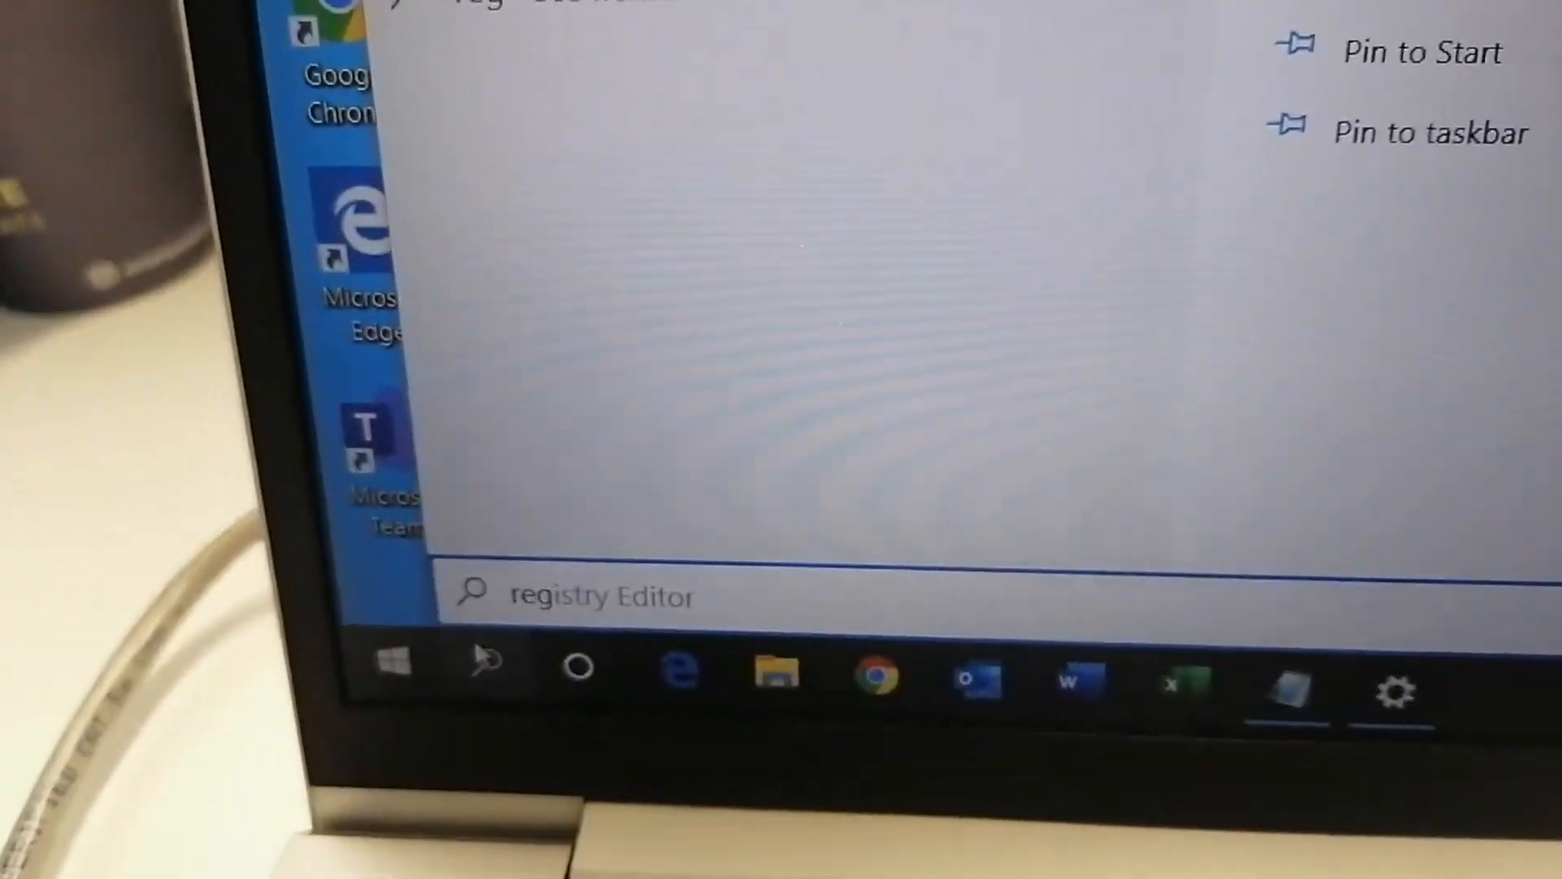
Launch Registry Editor from the Start search results with Run as administrator
{"action": "right_click", "coordinate": [618, 332]}
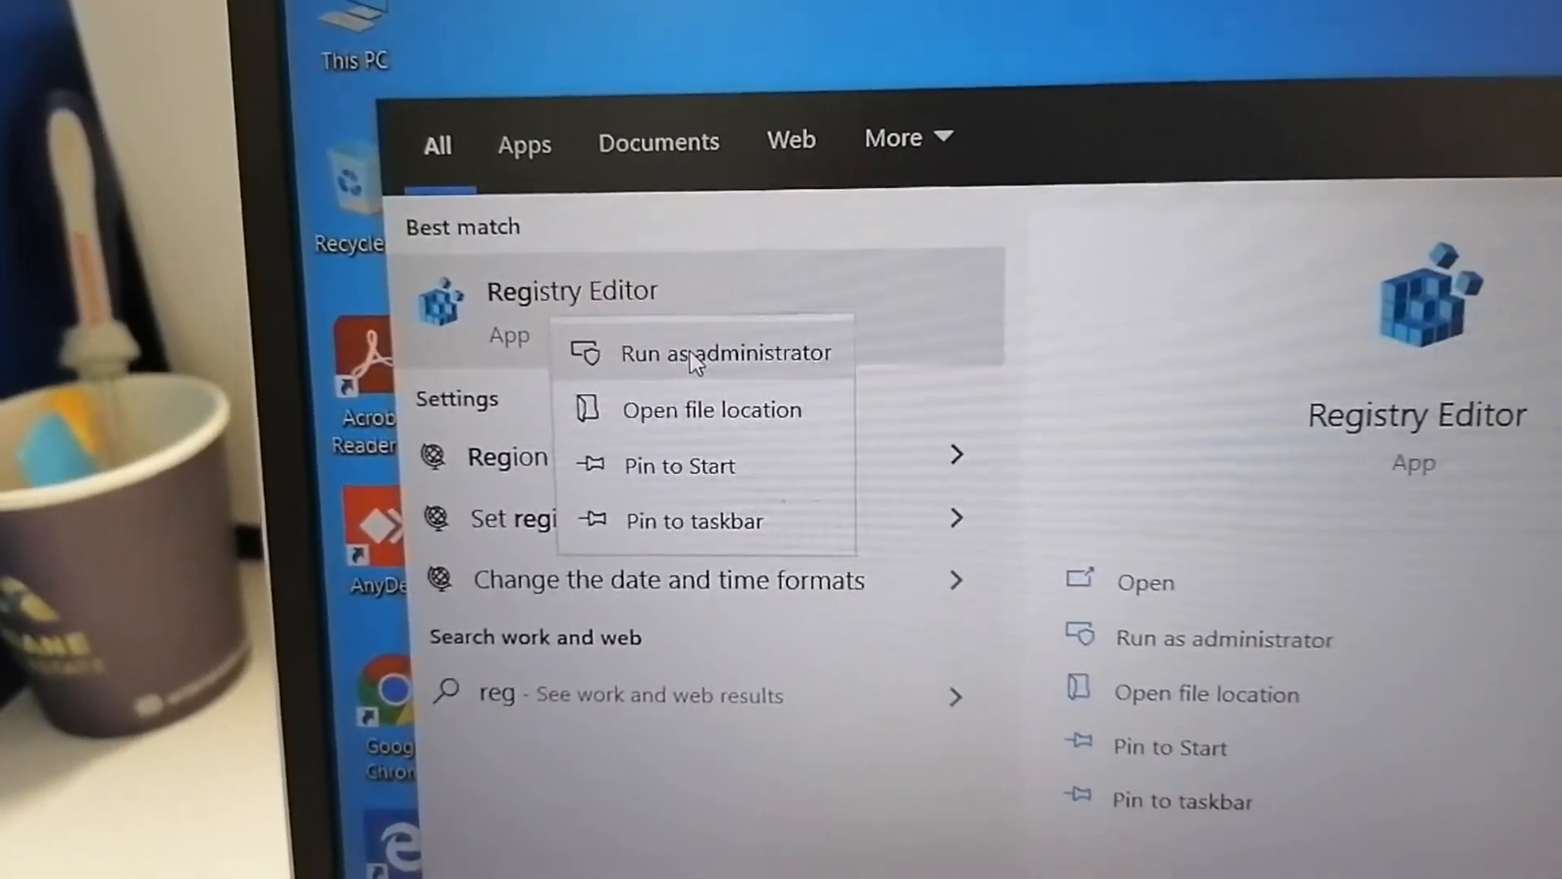
{"action": "left_click", "coordinate": [726, 351]}
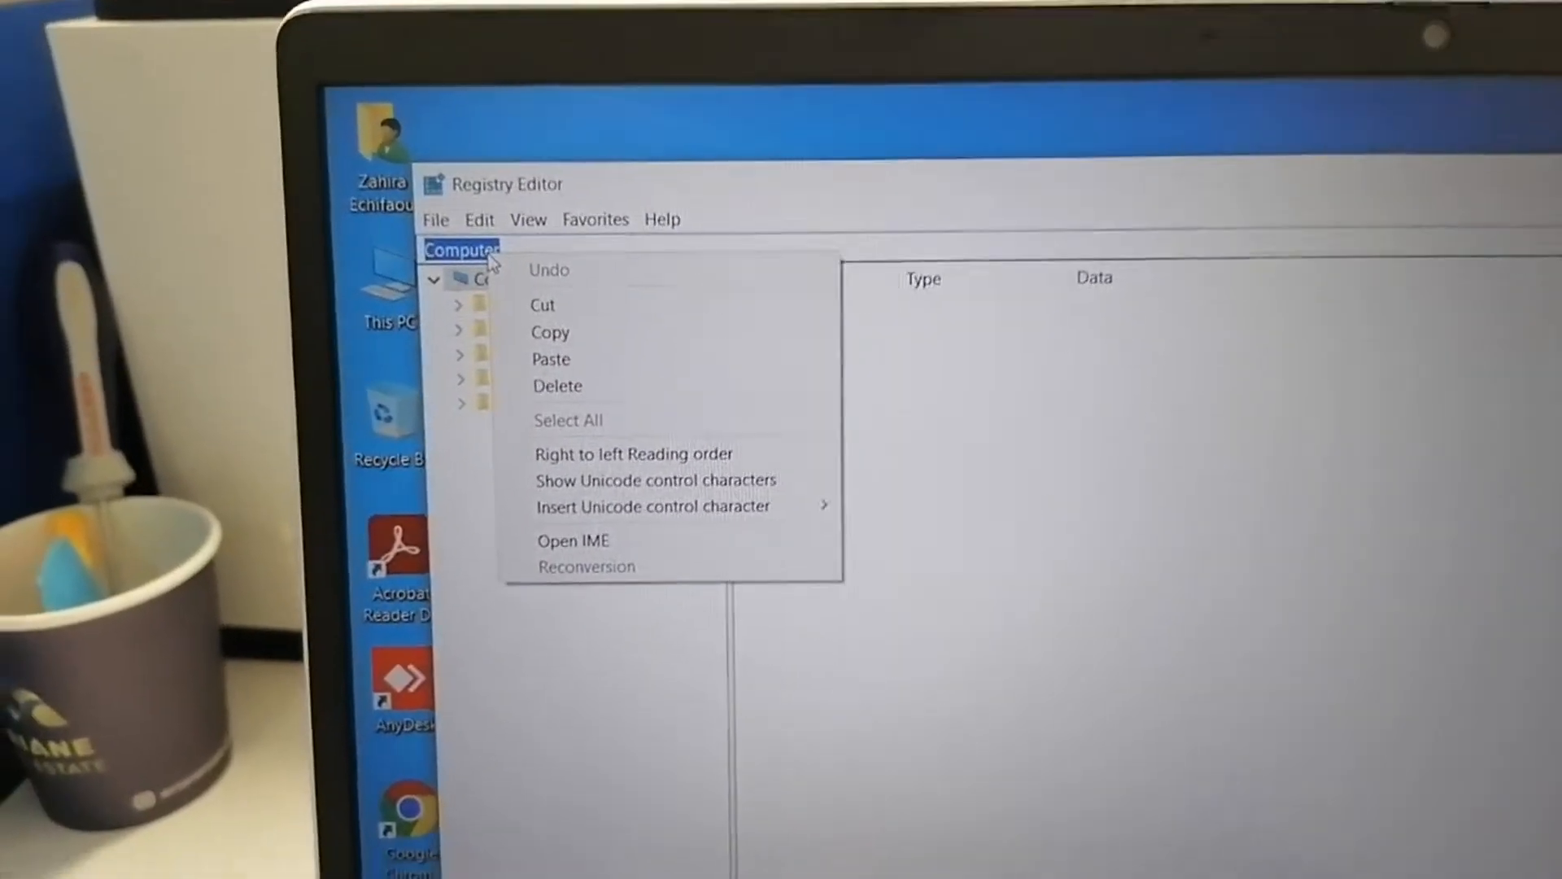
Navigate to HKLM\SOFTWARE\Policies\Microsoft\Windows\System and copy the AllowDomainPINLogon name from Notepad
{"action": "left_click", "coordinate": [551, 360]}
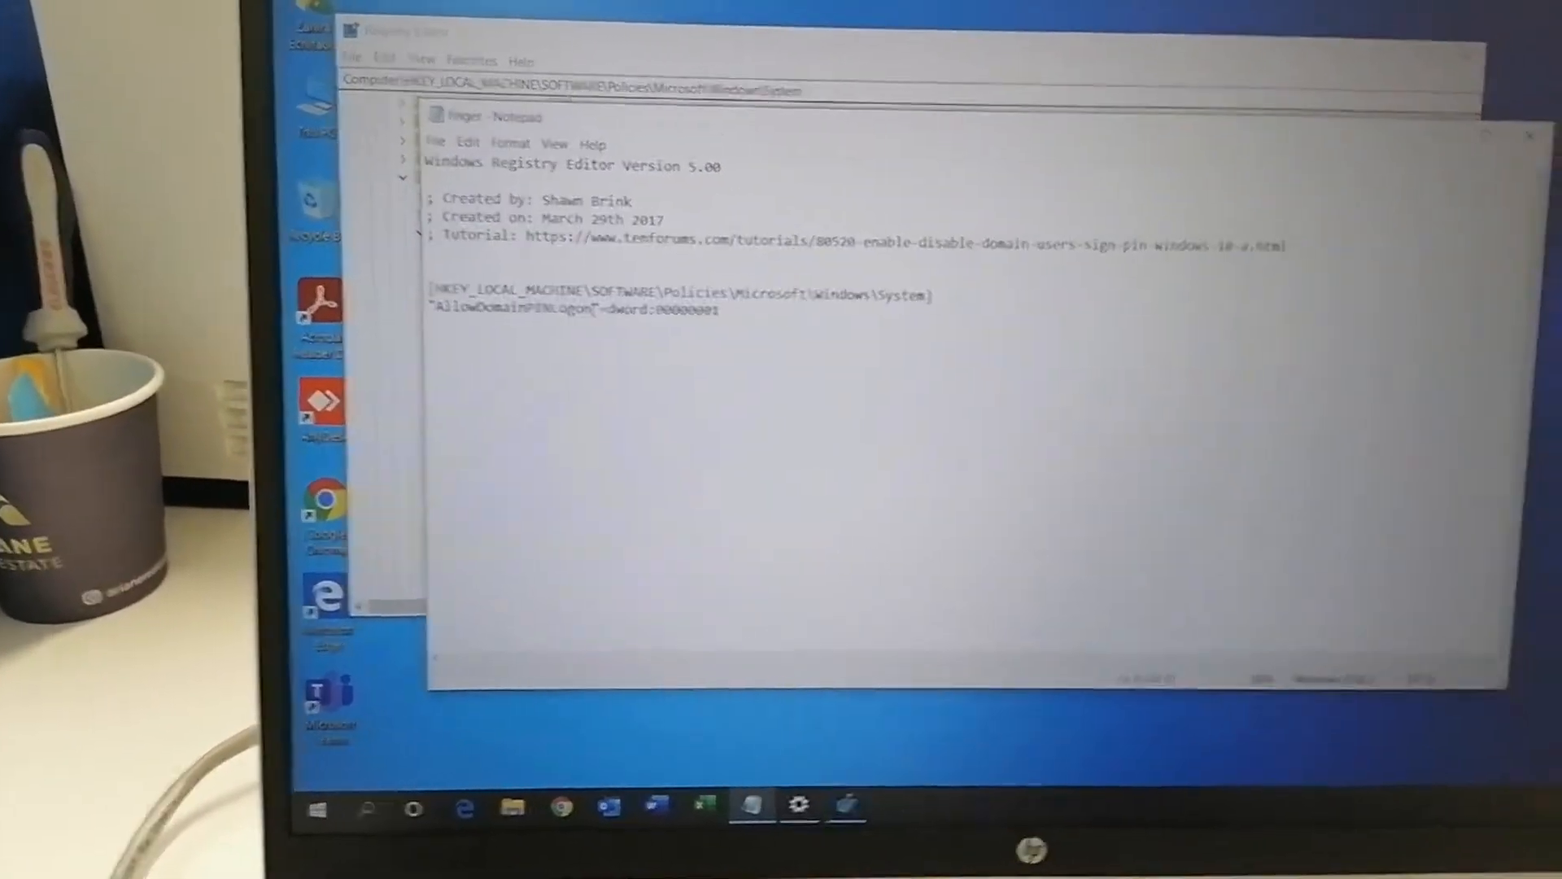
{"action": "double_click", "coordinate": [578, 459]}
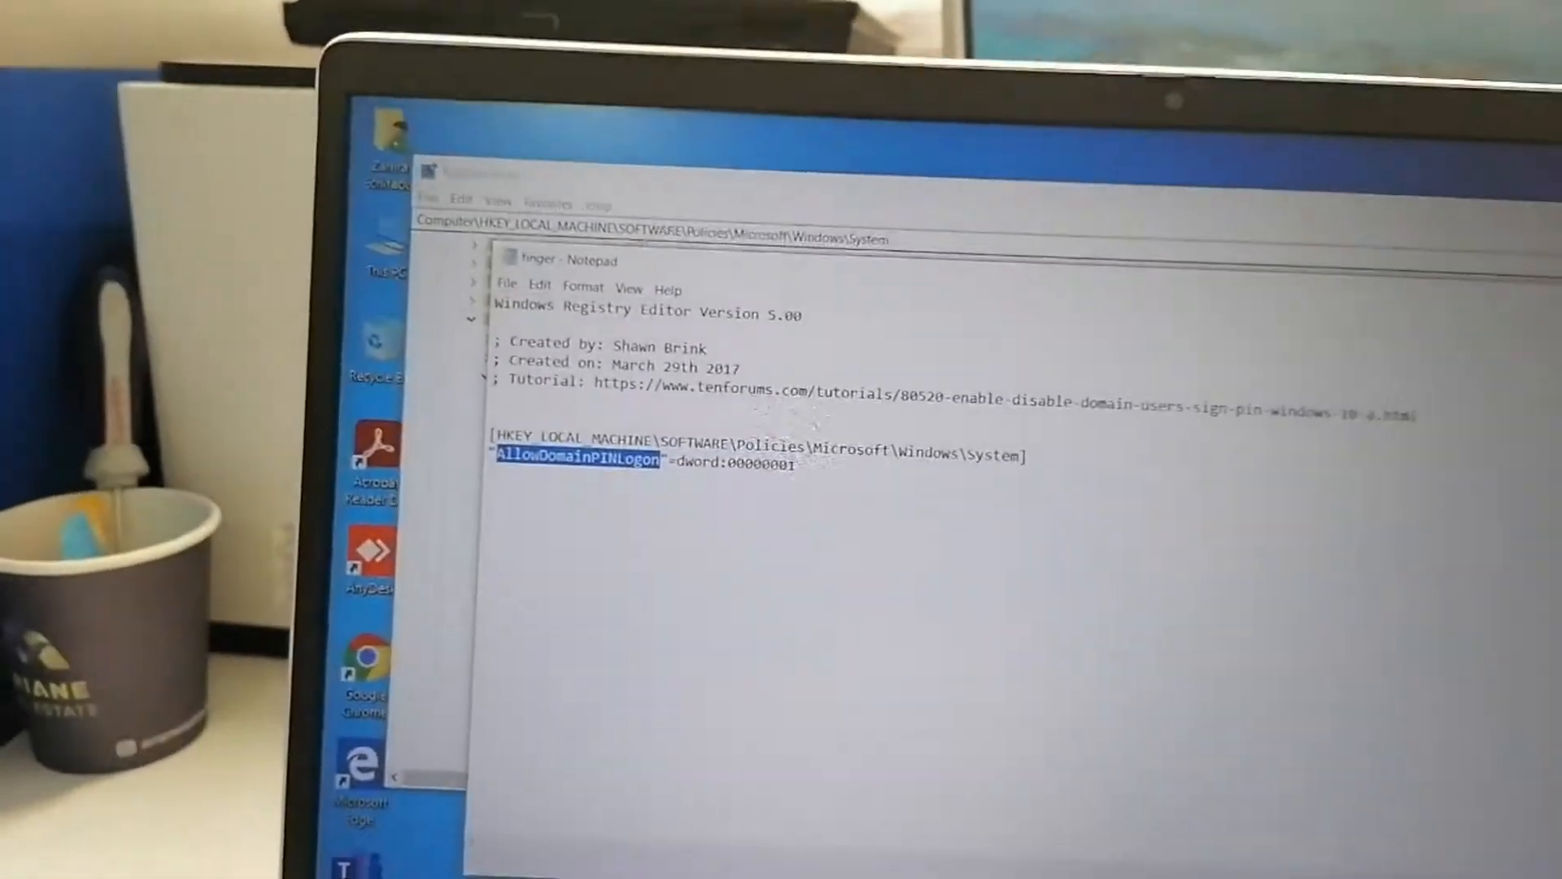
{"action": "right_click", "coordinate": [578, 459]}
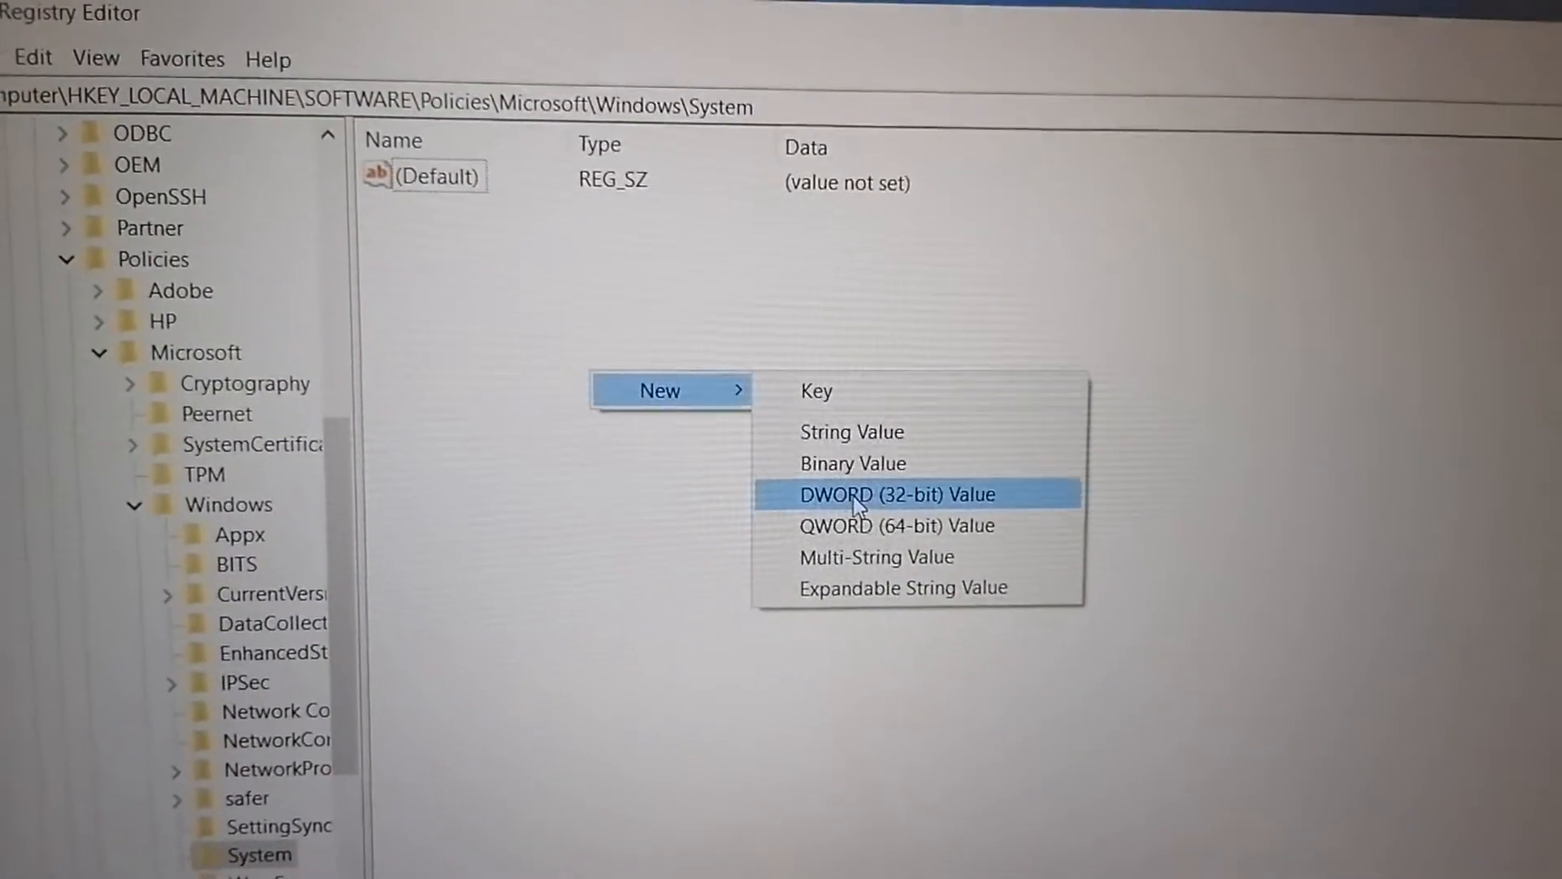
Create a DWORD (32-bit) value named AllowDomainPINLogon under the System key and bring up its value editor
{"action": "left_click", "coordinate": [893, 495]}
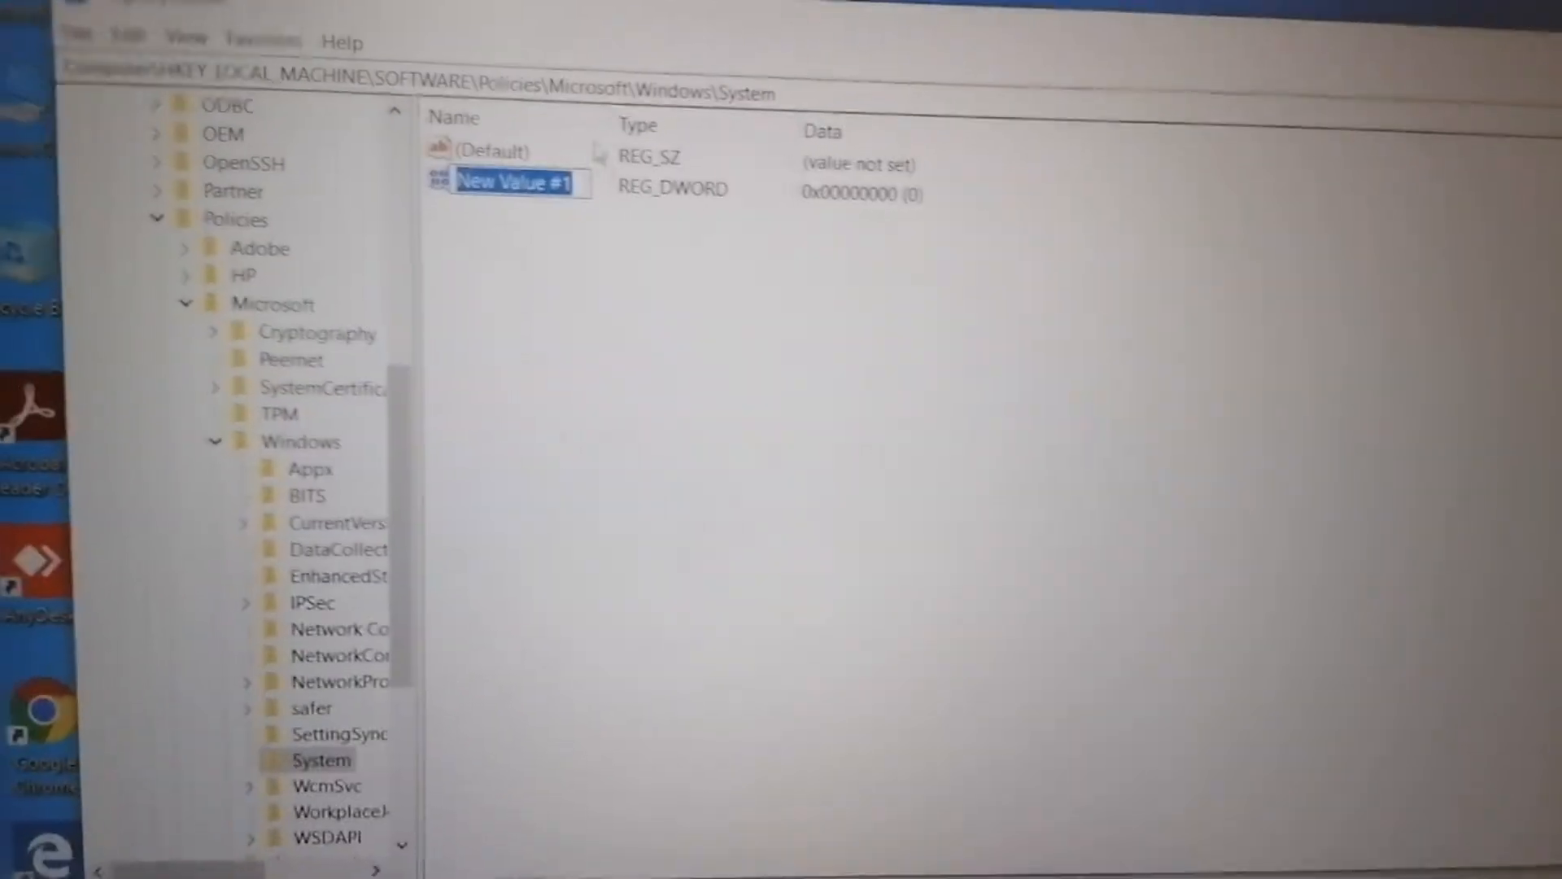
{"action": "right_click", "coordinate": [517, 168]}
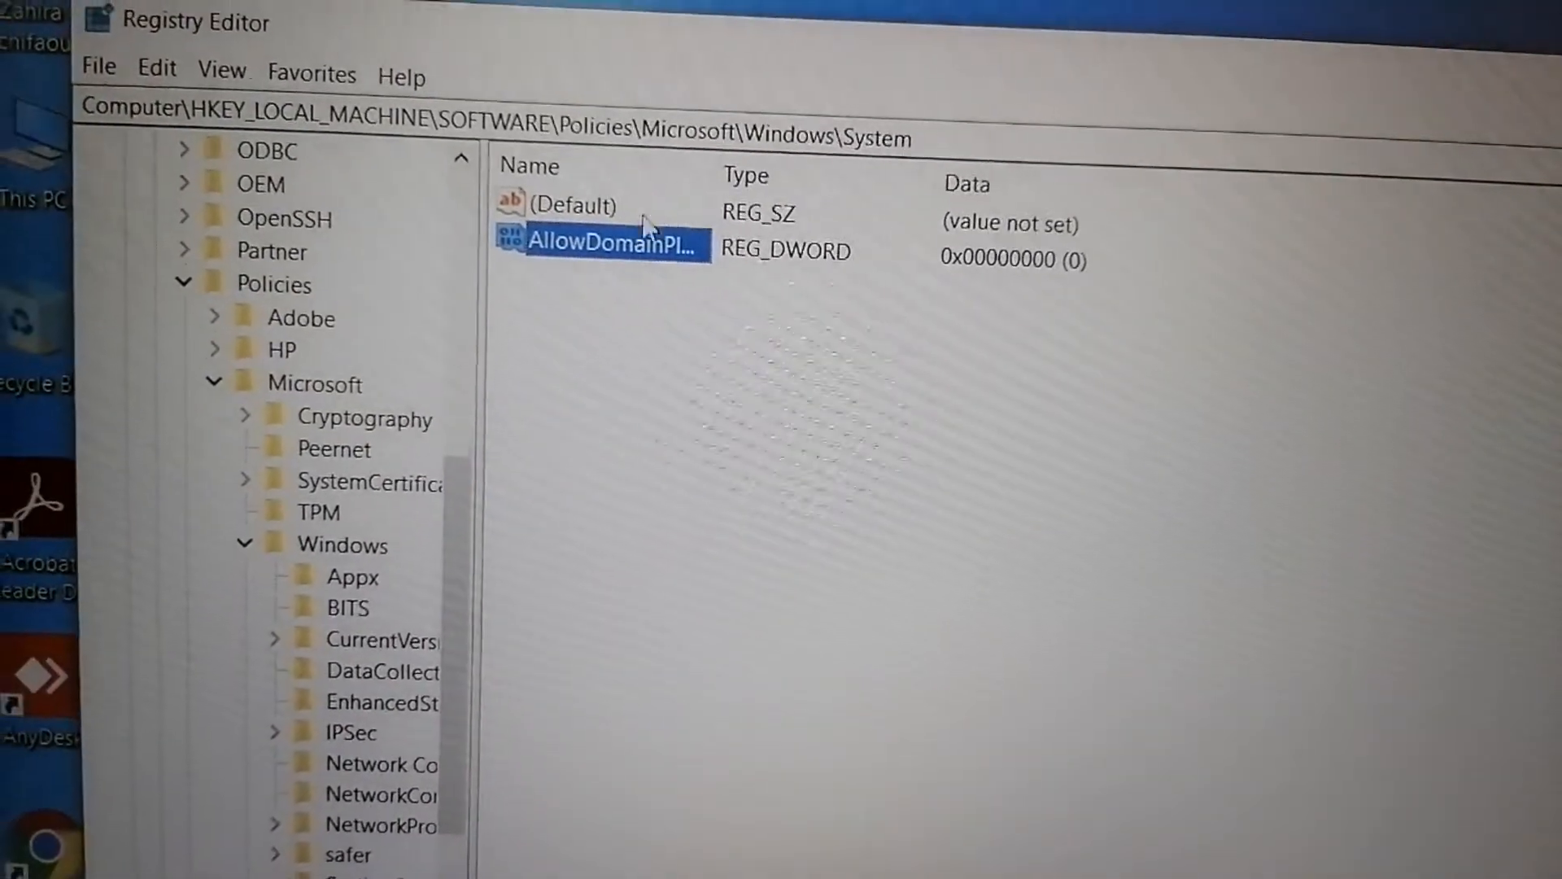
{"action": "double_click", "coordinate": [602, 246]}
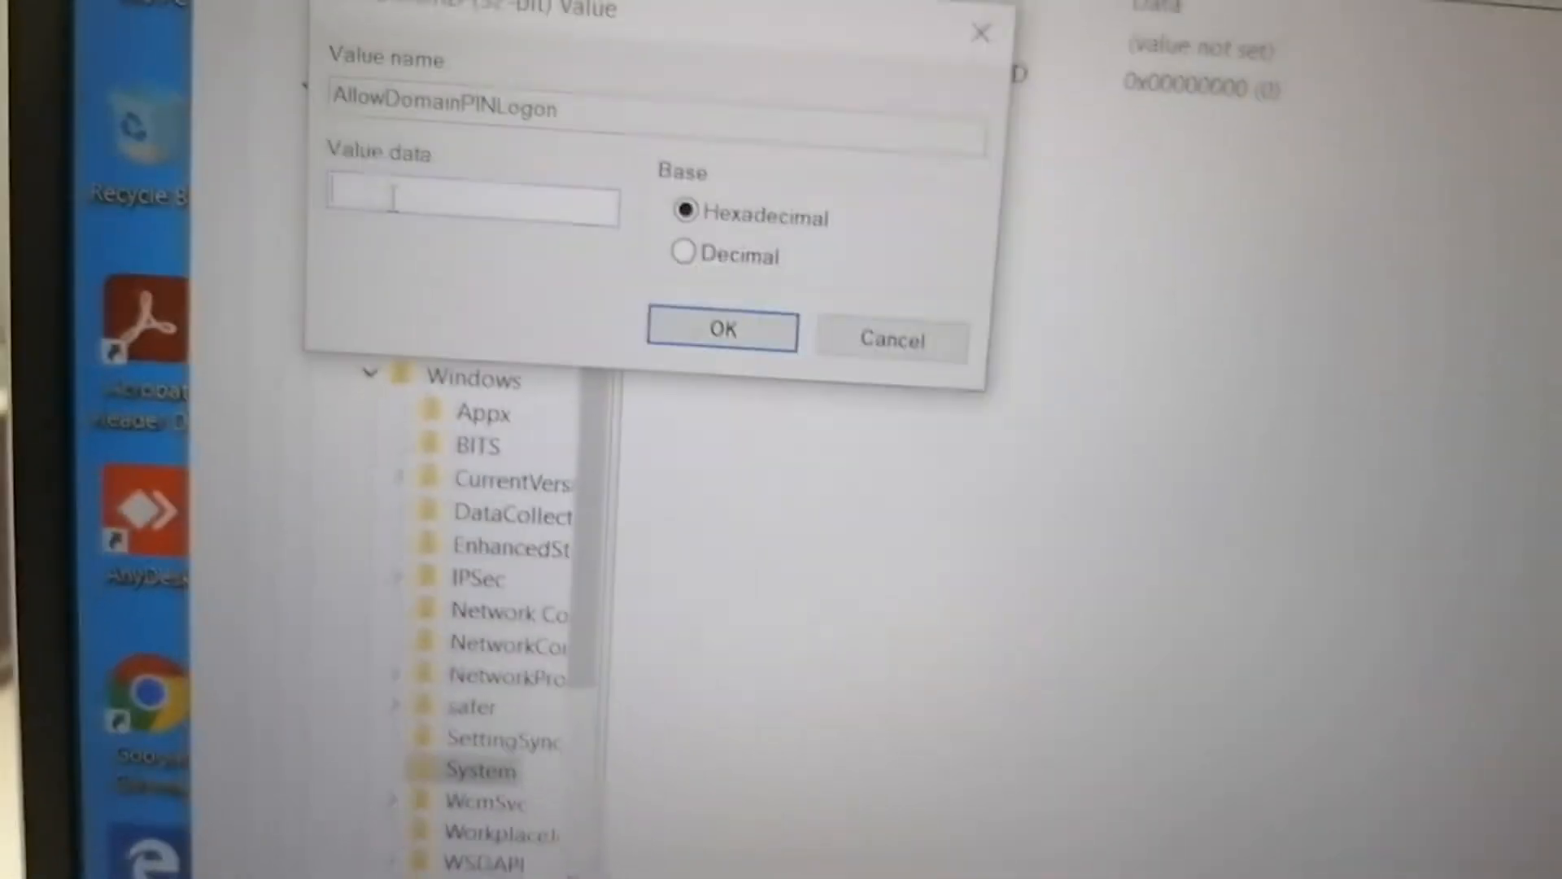
Set AllowDomainPINLogon's value data to 1 and confirm
{"action": "type", "text": "1"}
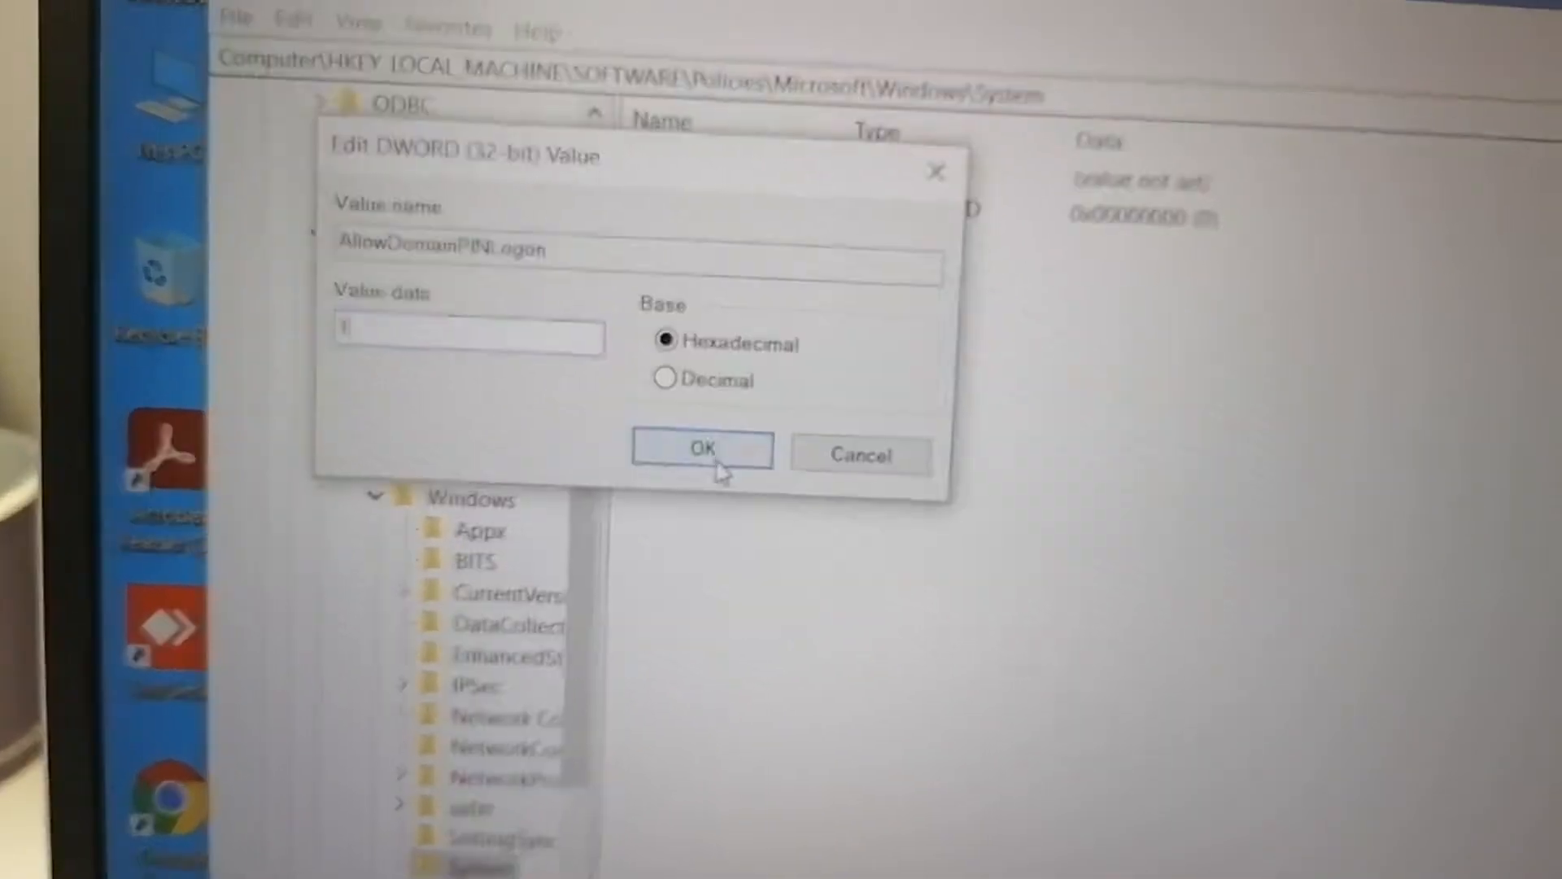
{"action": "left_click", "coordinate": [701, 450]}
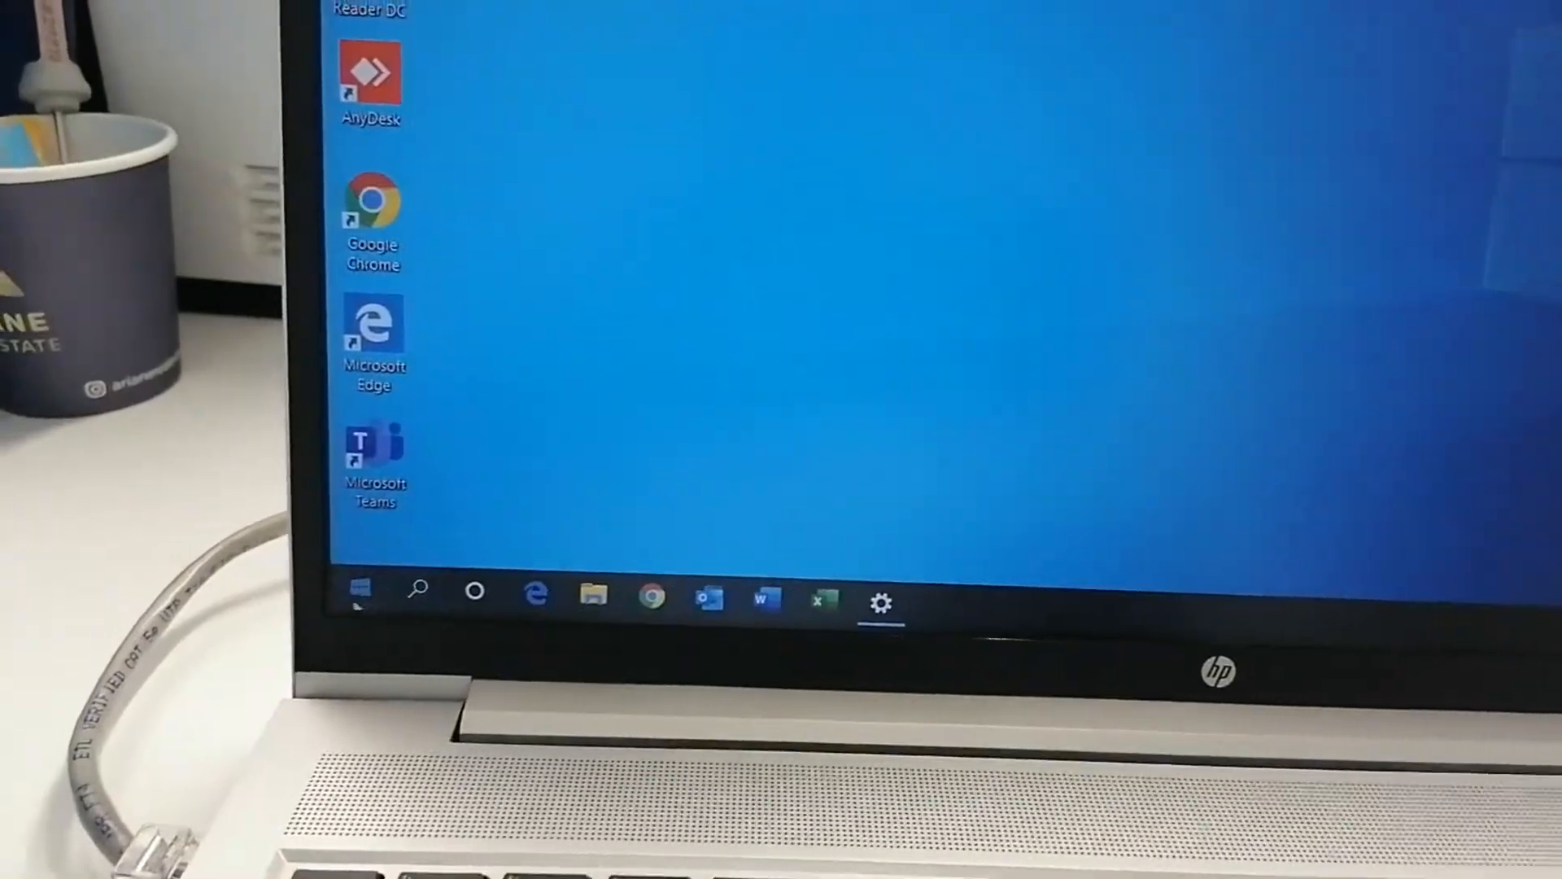
Restart the computer from the Start menu's Power options so the registry change applies
{"action": "left_click", "coordinate": [358, 589]}
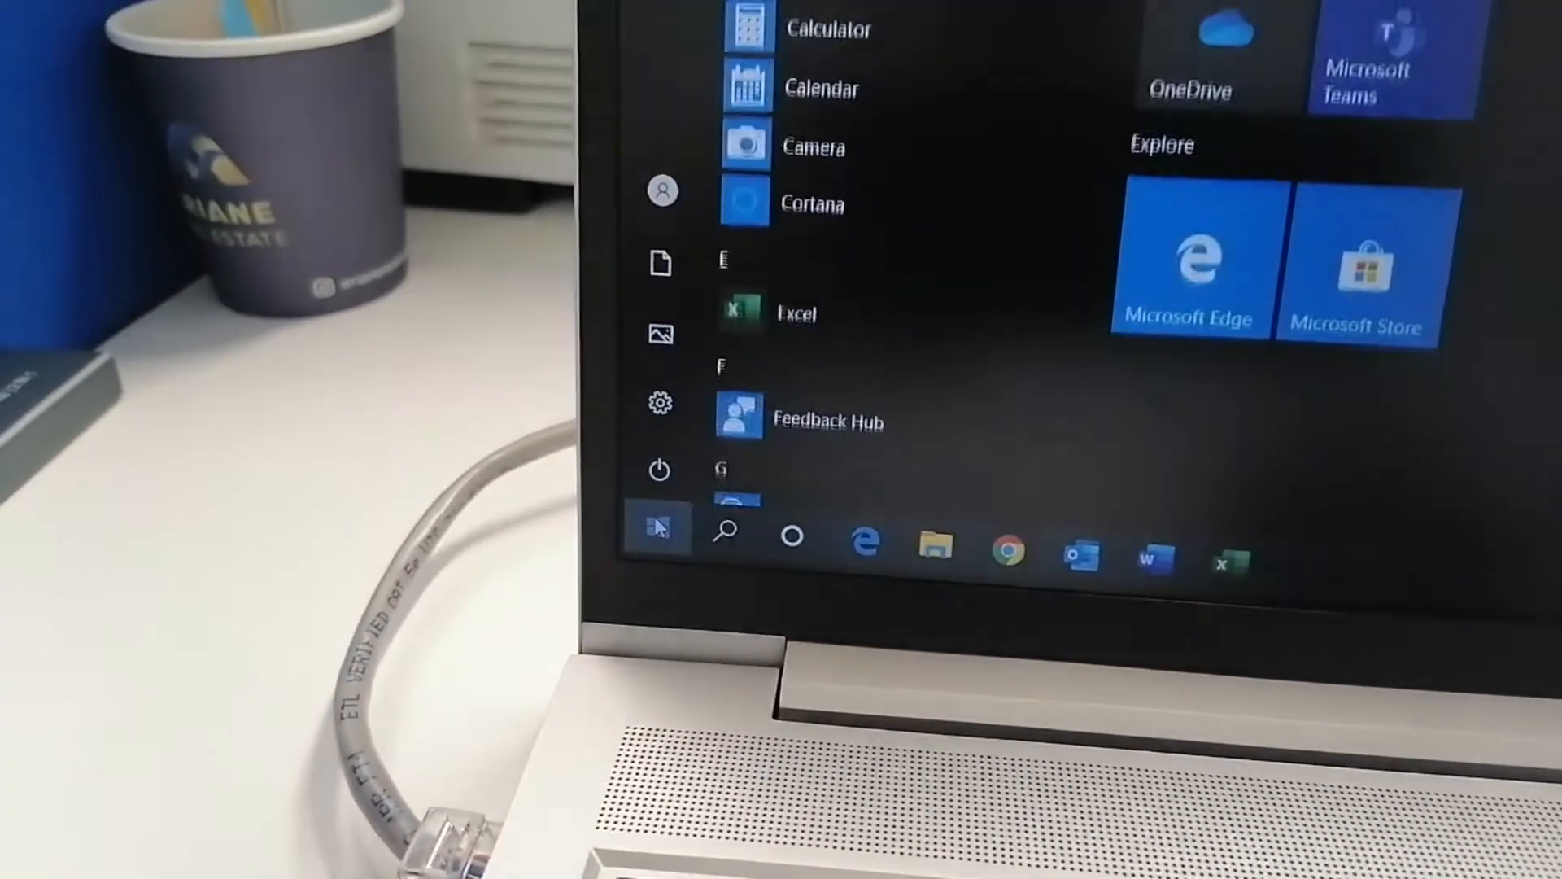
{"action": "left_click", "coordinate": [659, 470]}
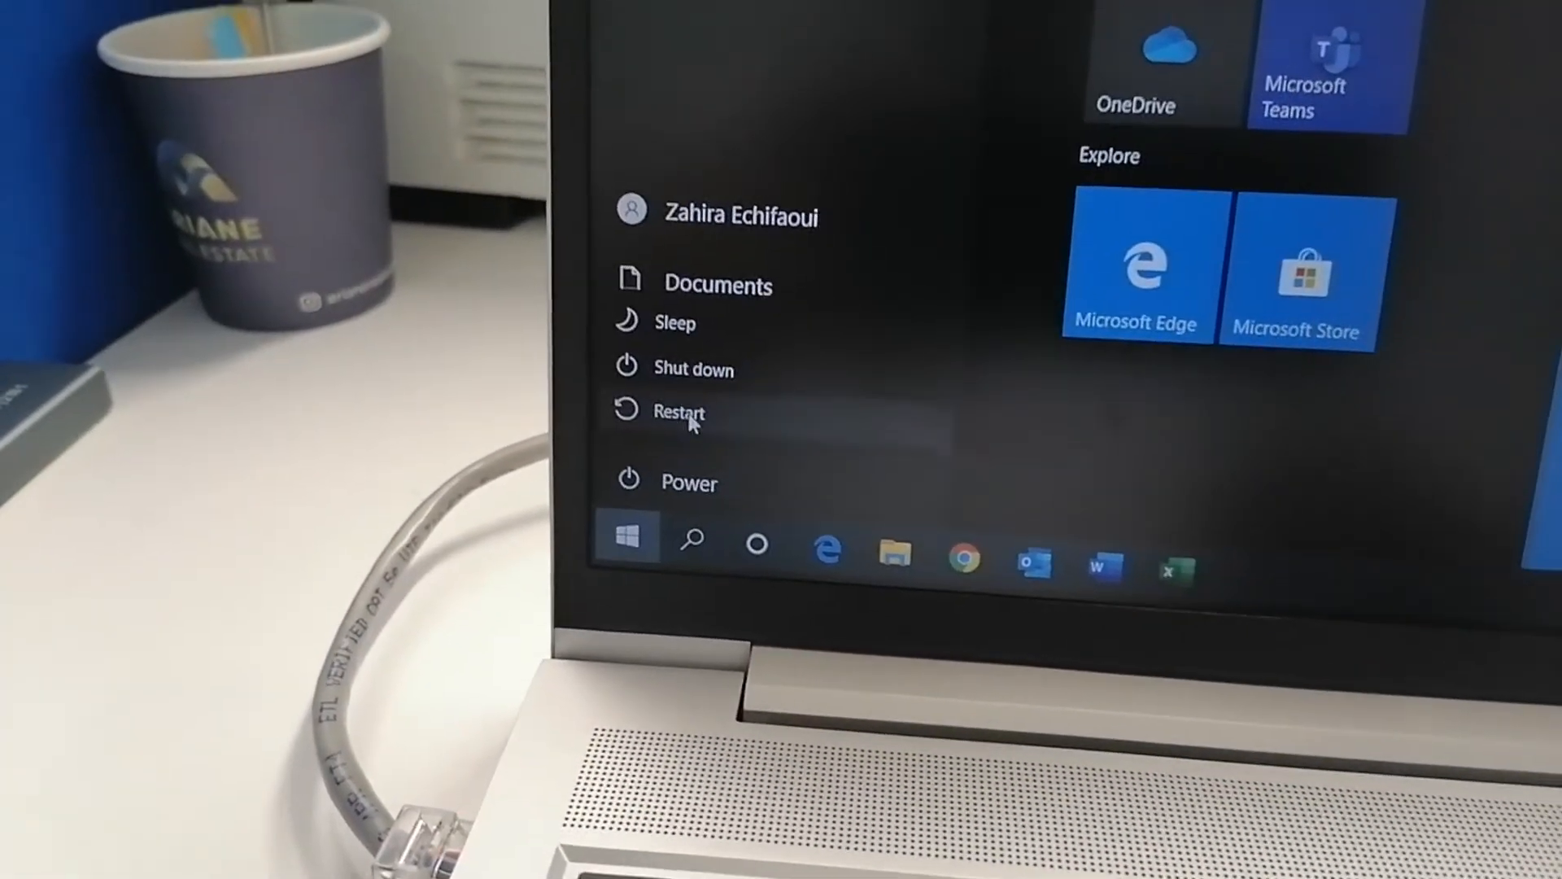
{"action": "left_click", "coordinate": [681, 412]}
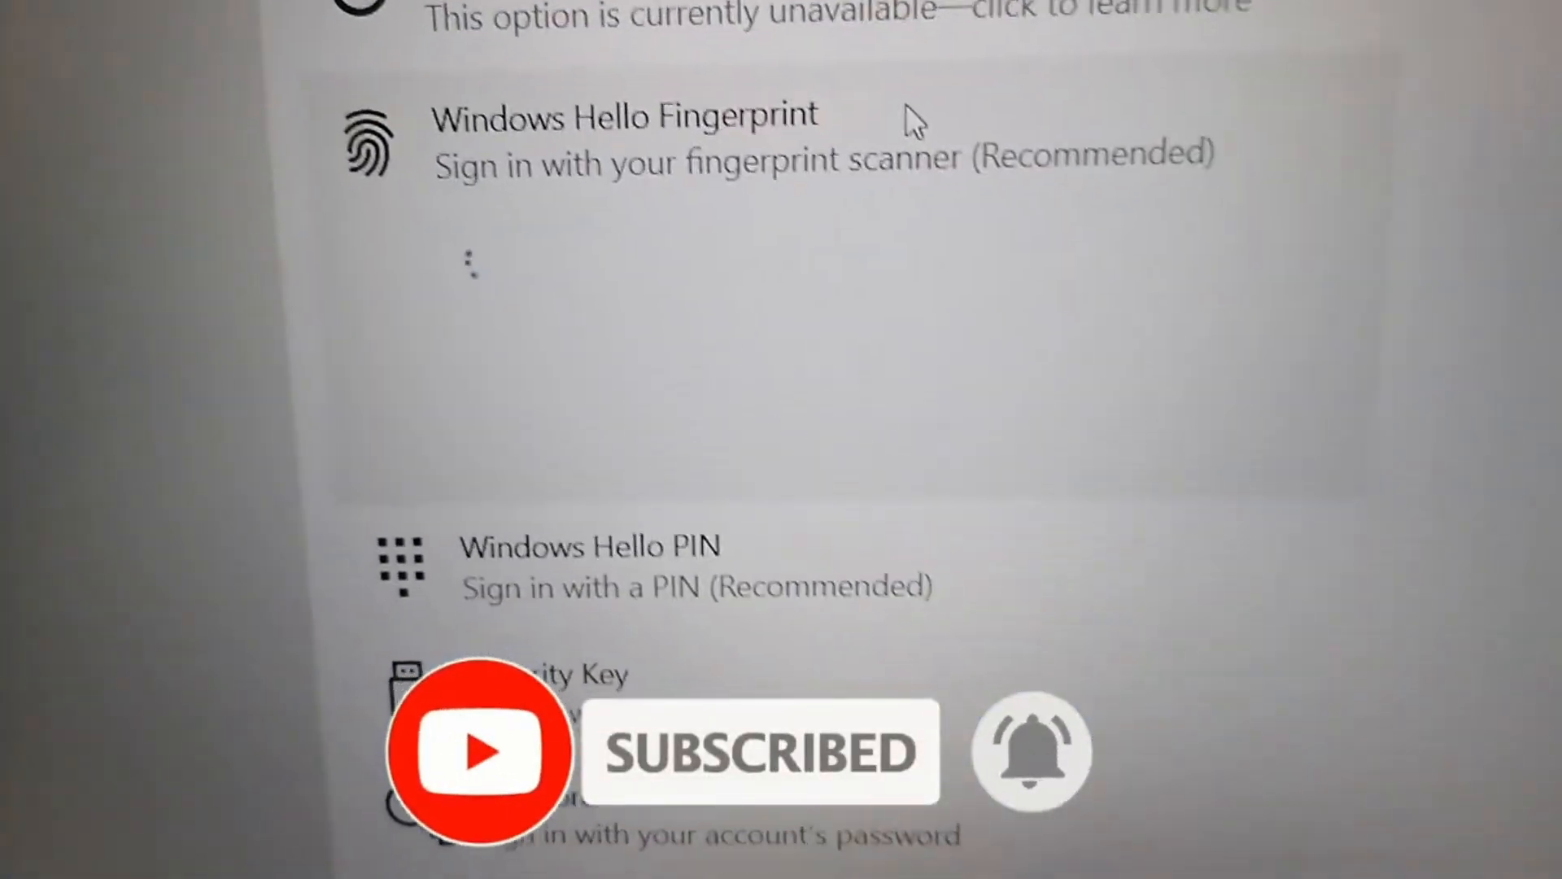
Start Windows Hello Fingerprint setup and get started, reaching the touch-the-sensor prompt
{"action": "left_click", "coordinate": [625, 140]}
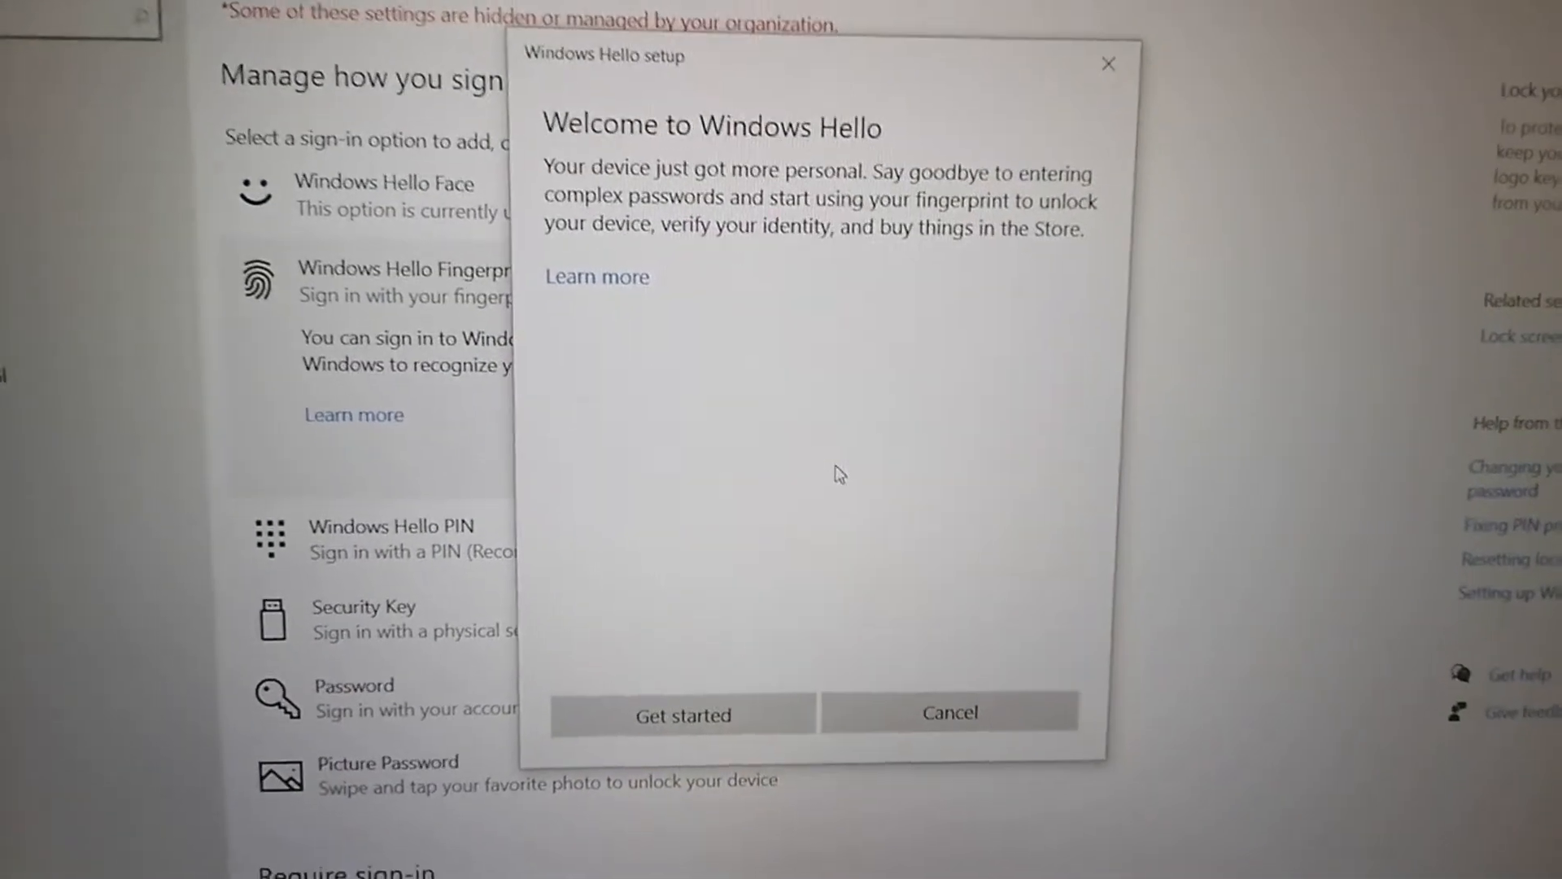
{"action": "left_click", "coordinate": [682, 715]}
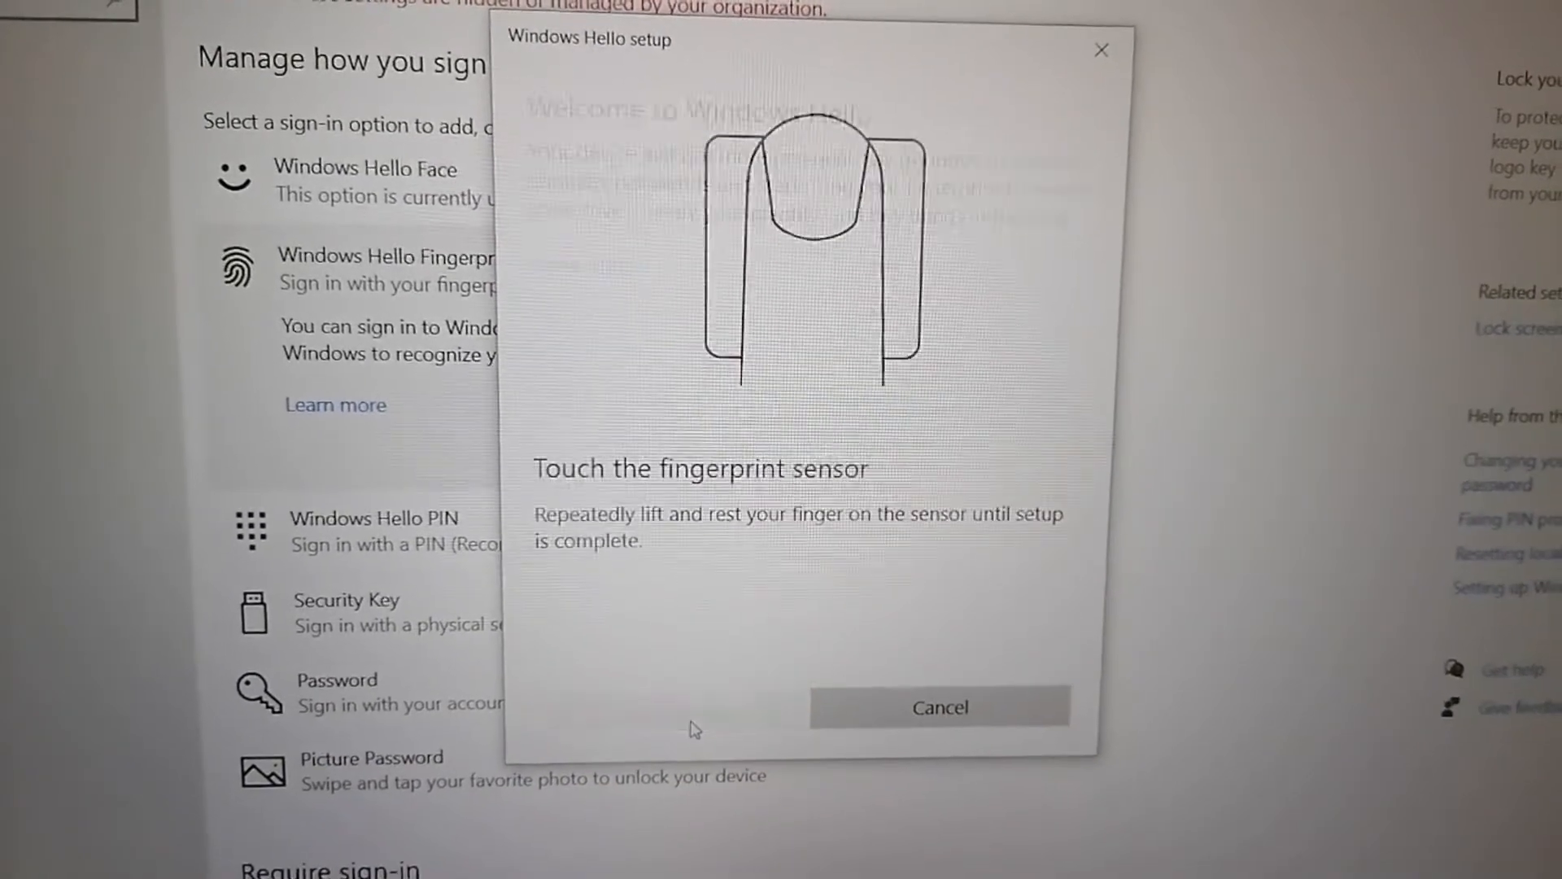